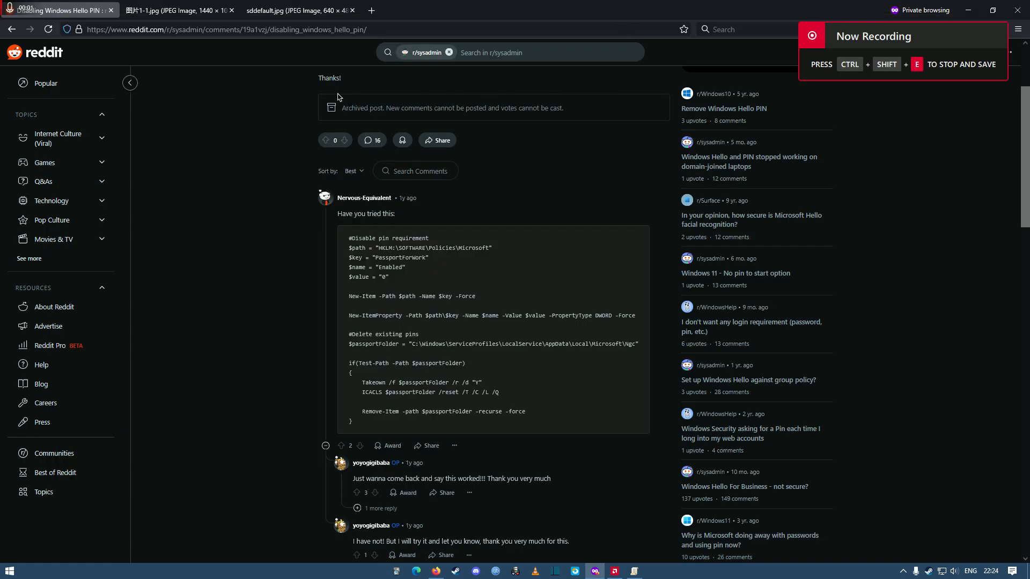
mouse_move(452, 209)
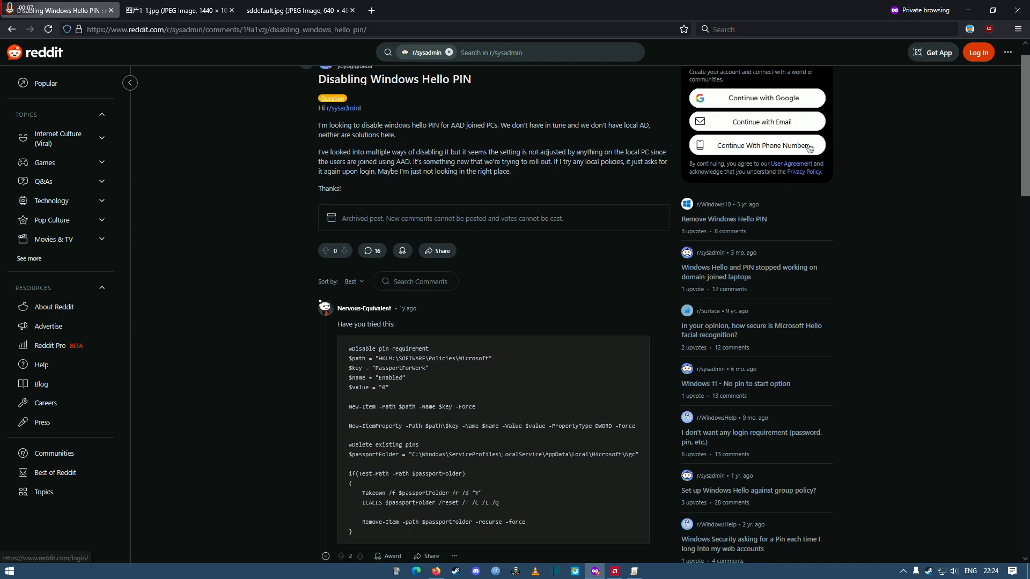
mouse_move(698, 155)
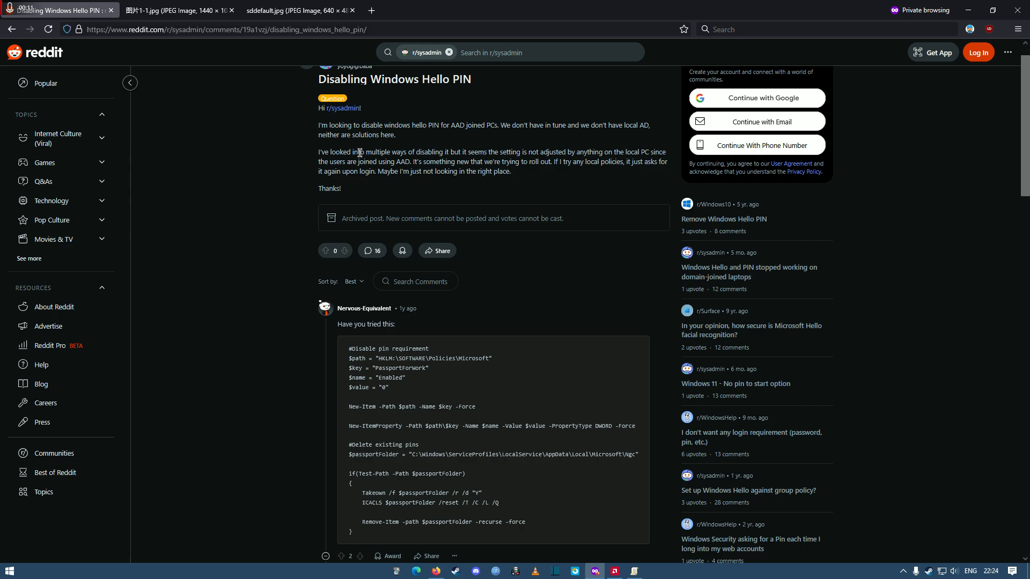
mouse_move(178, 10)
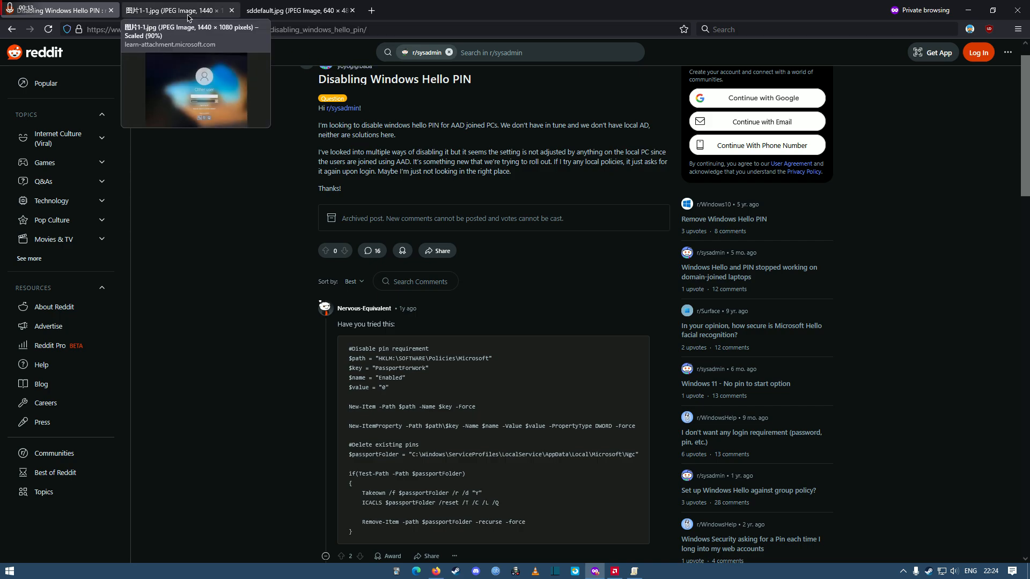
- Show the Windows lock screen photo with its sign-in options in Firefox
left_click(172, 11)
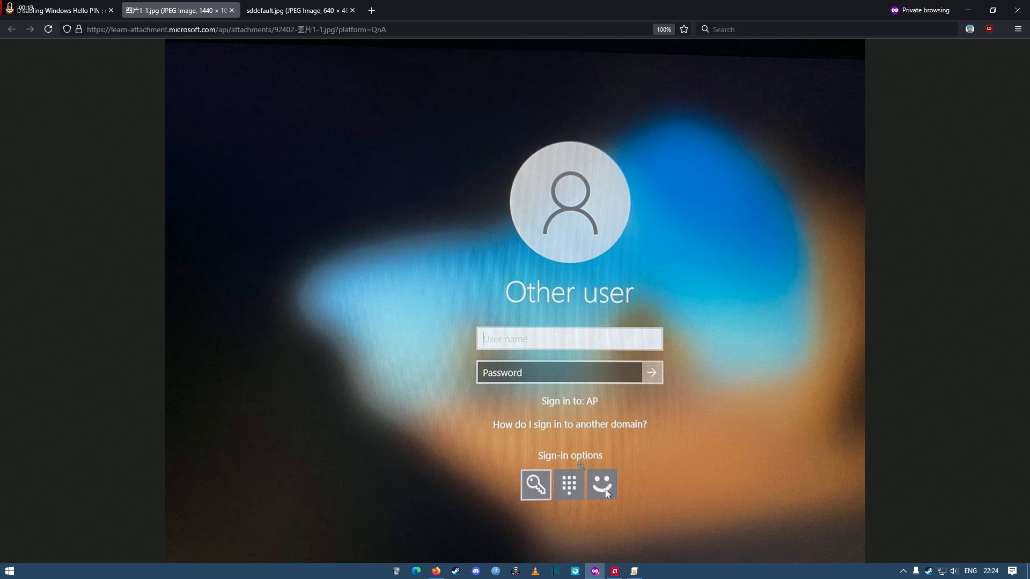
mouse_move(462, 293)
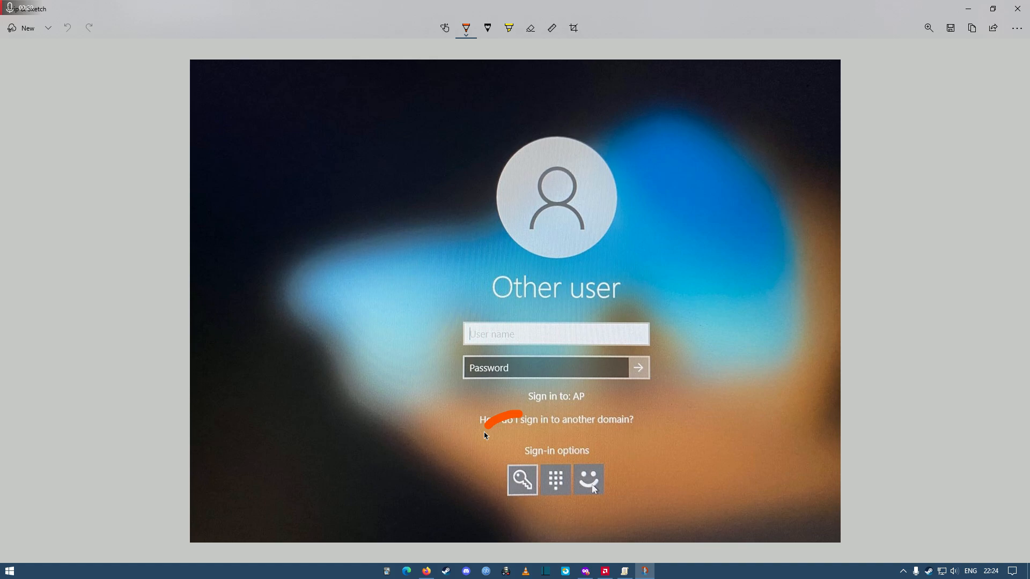
- Circle the three sign-in option icons in orange and draw an arrow toward them
left_click_drag(490, 427, 592, 512)
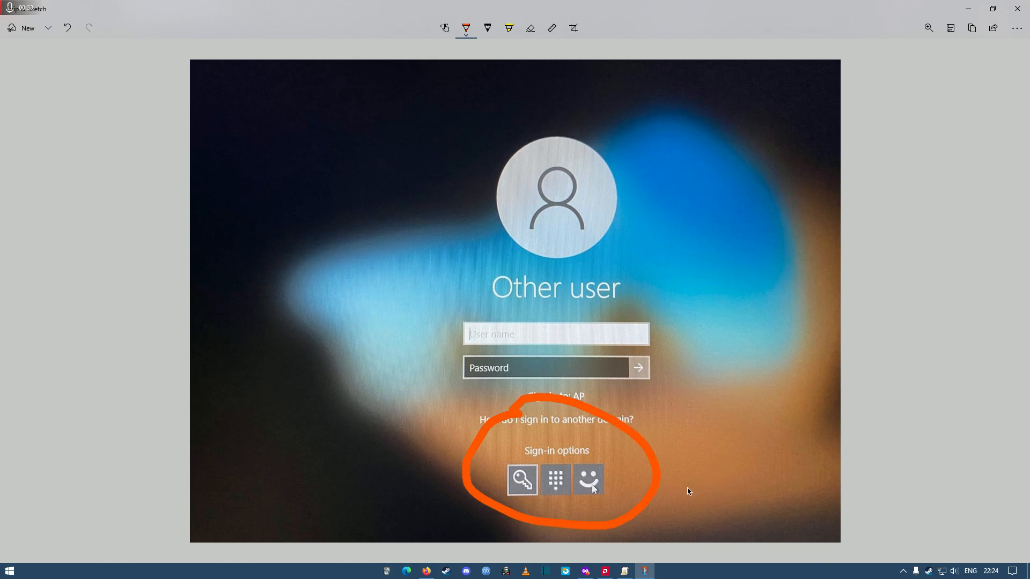
left_click_drag(283, 319, 426, 439)
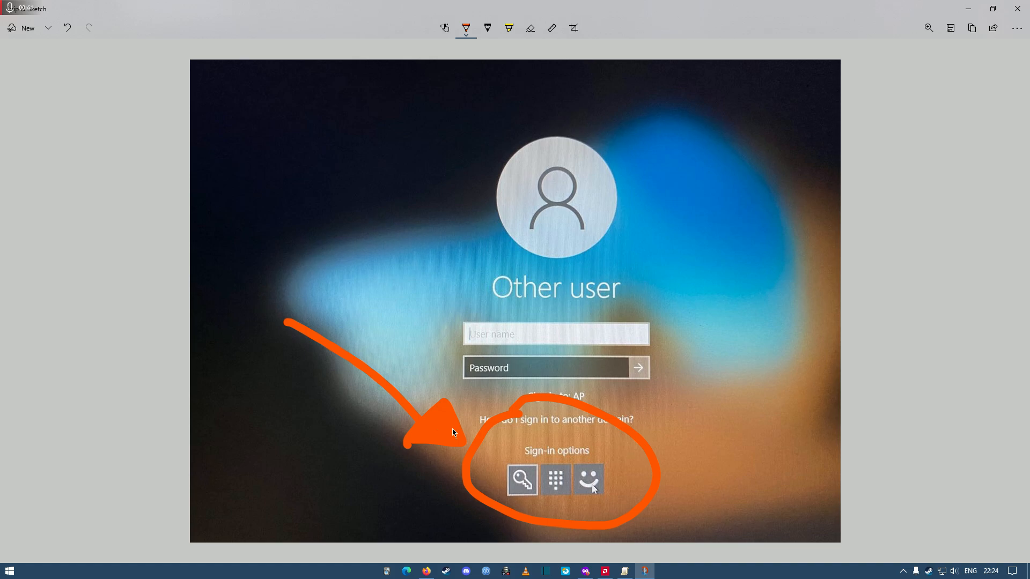
mouse_move(411, 445)
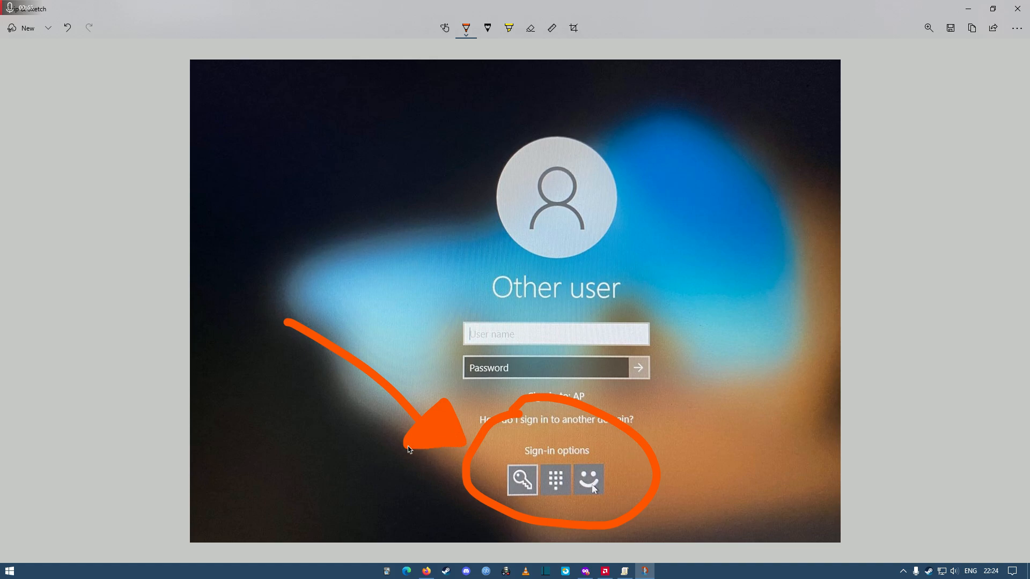
mouse_move(736, 321)
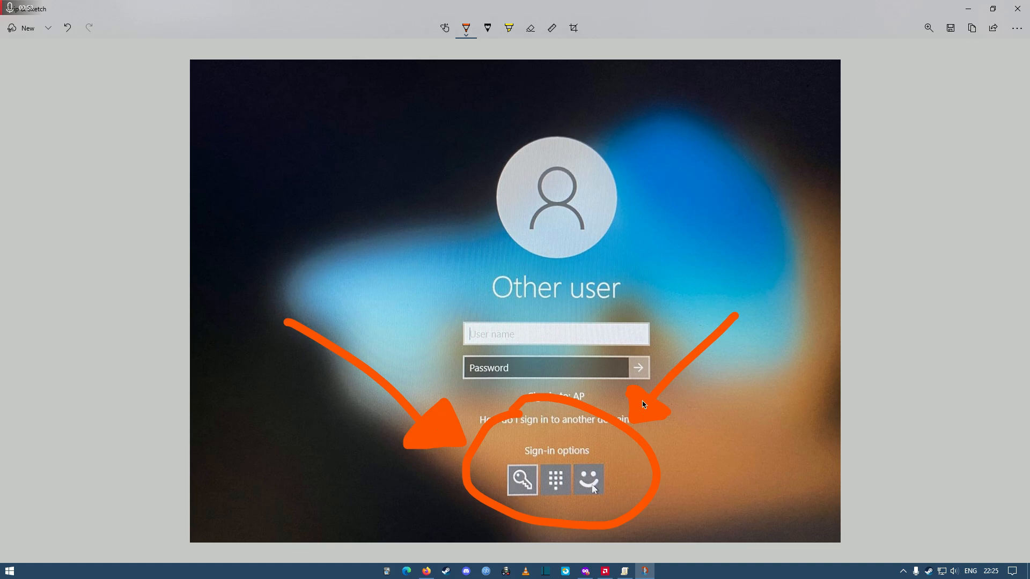
mouse_move(672, 395)
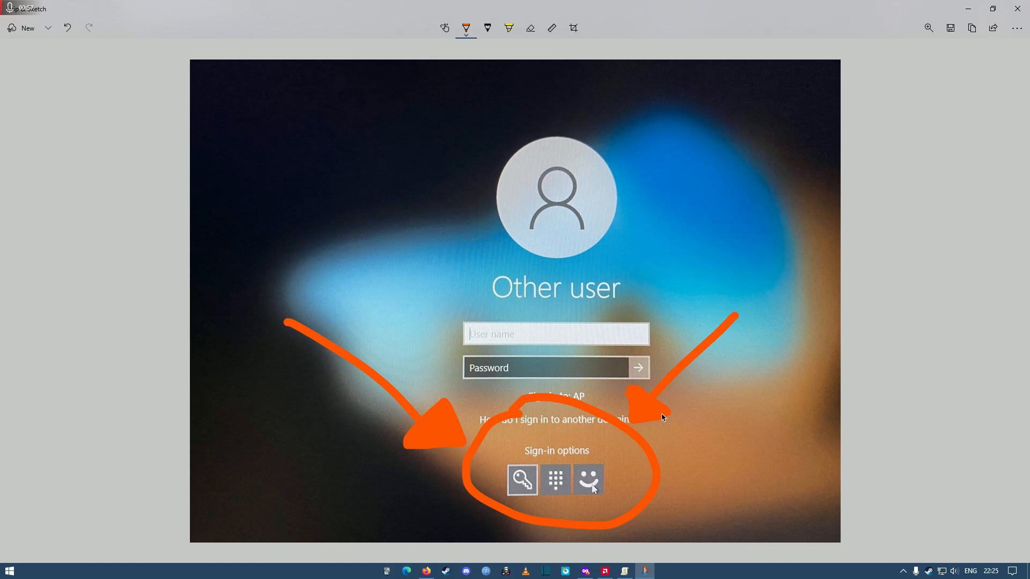
mouse_move(629, 396)
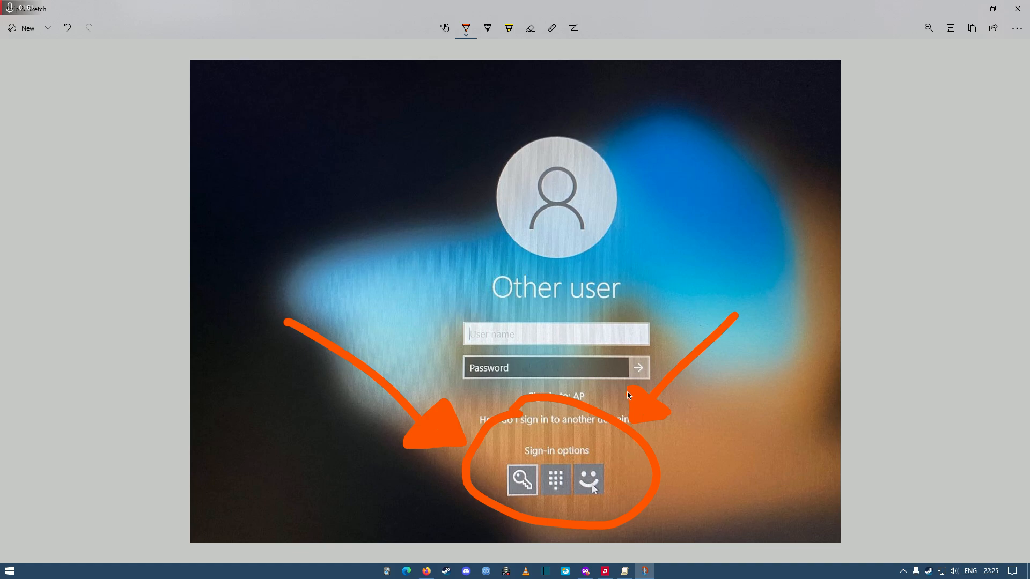
mouse_move(538, 466)
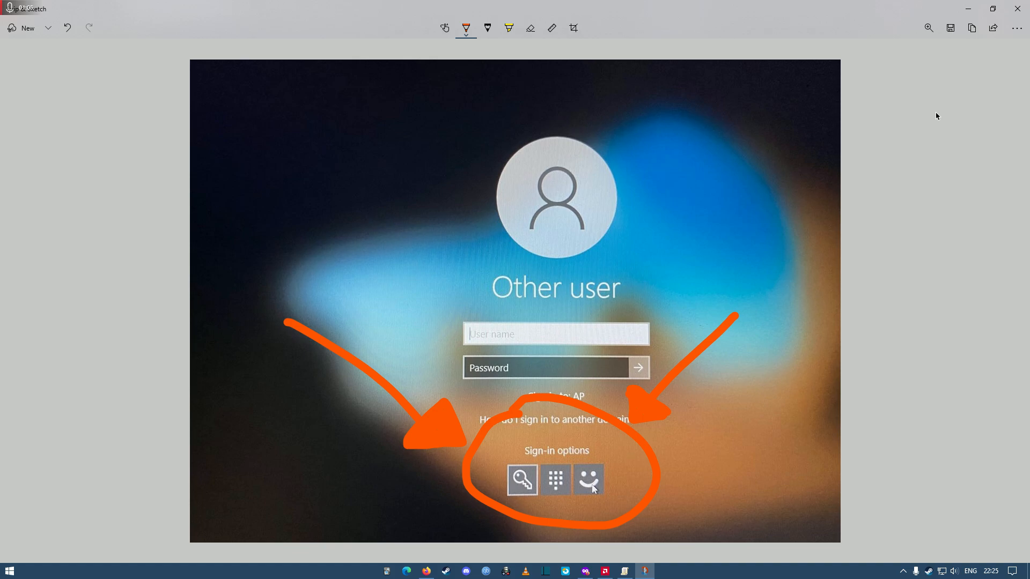
mouse_move(650, 538)
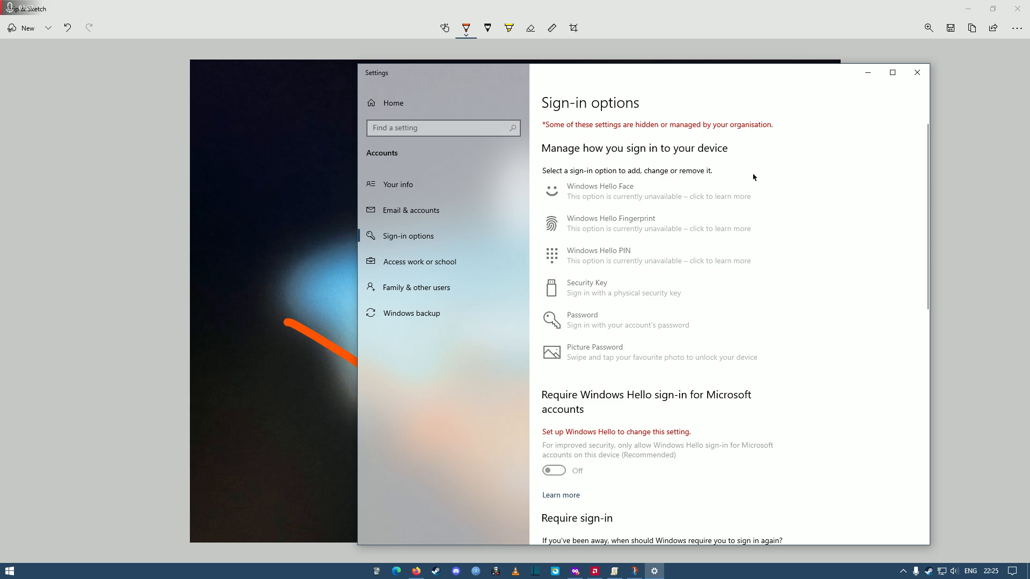
mouse_move(619, 202)
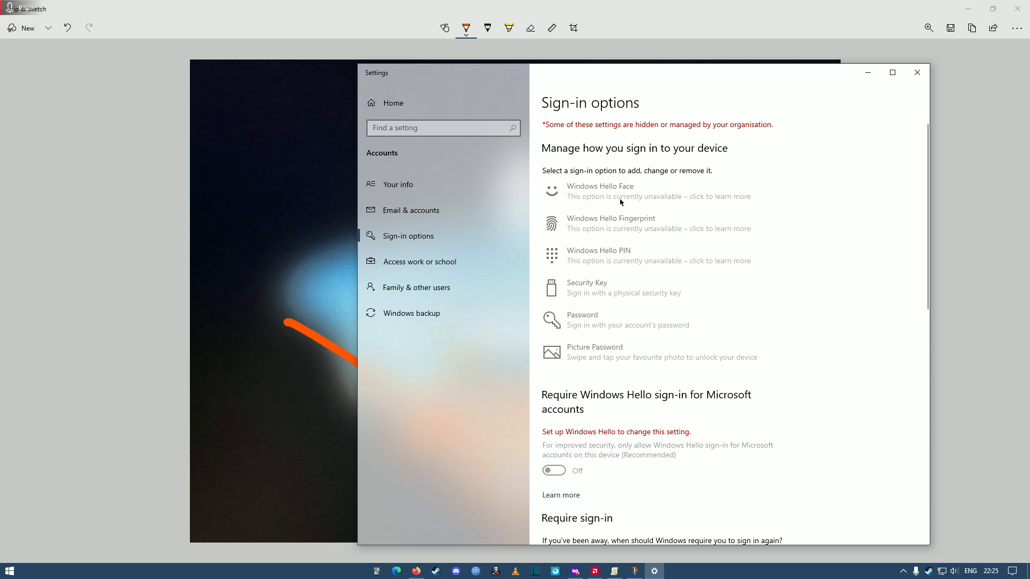
mouse_move(652, 264)
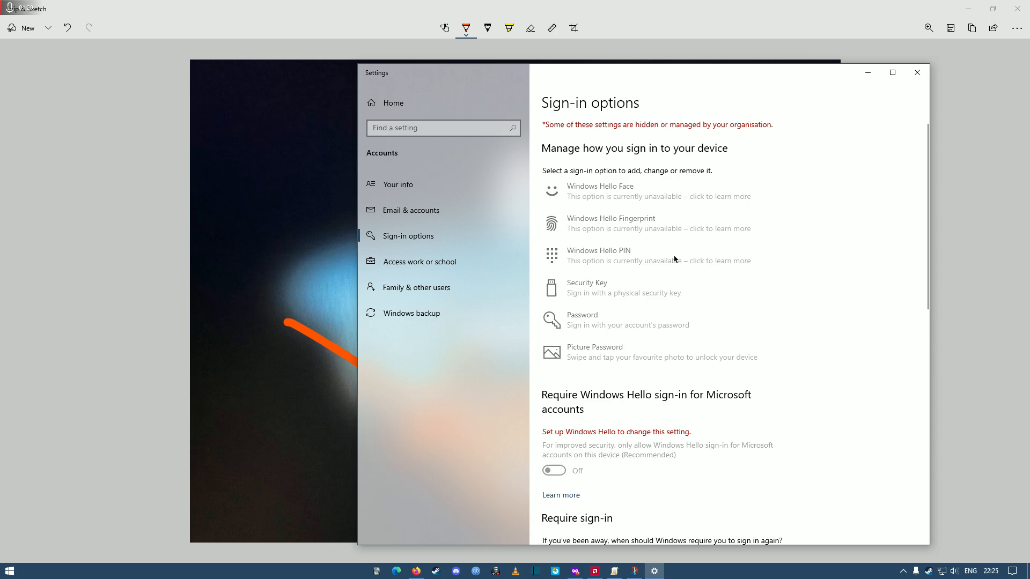
- Scroll through Sign-in options showing Windows Hello Face, Fingerprint and PIN as unavailable
scroll("down", 3)
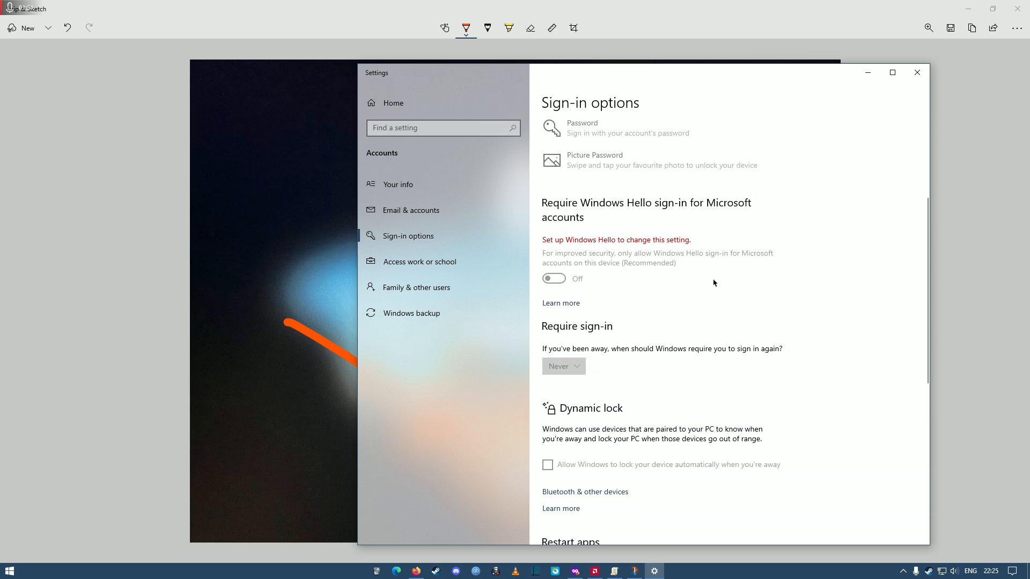
scroll("down", 3)
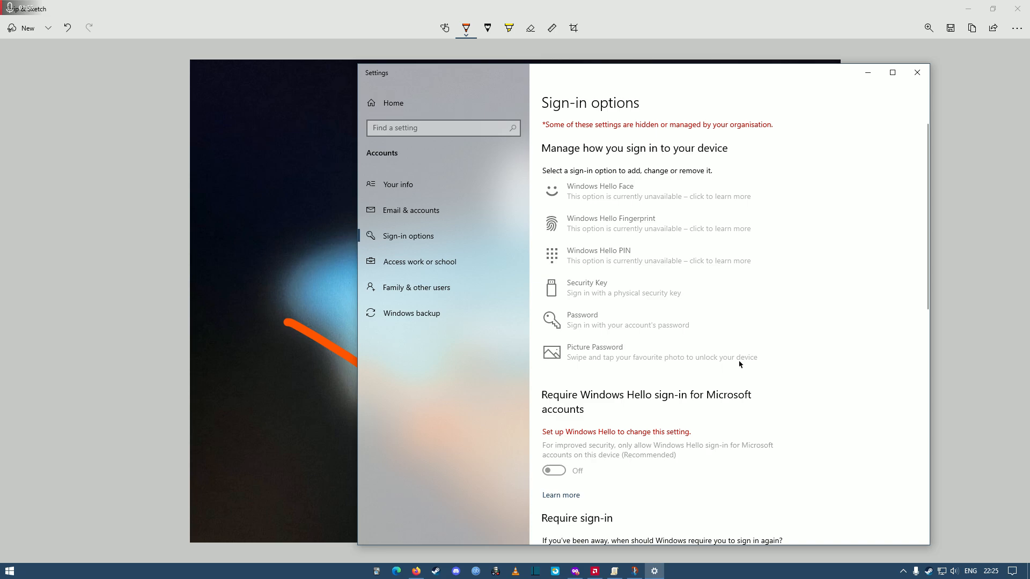
mouse_move(724, 443)
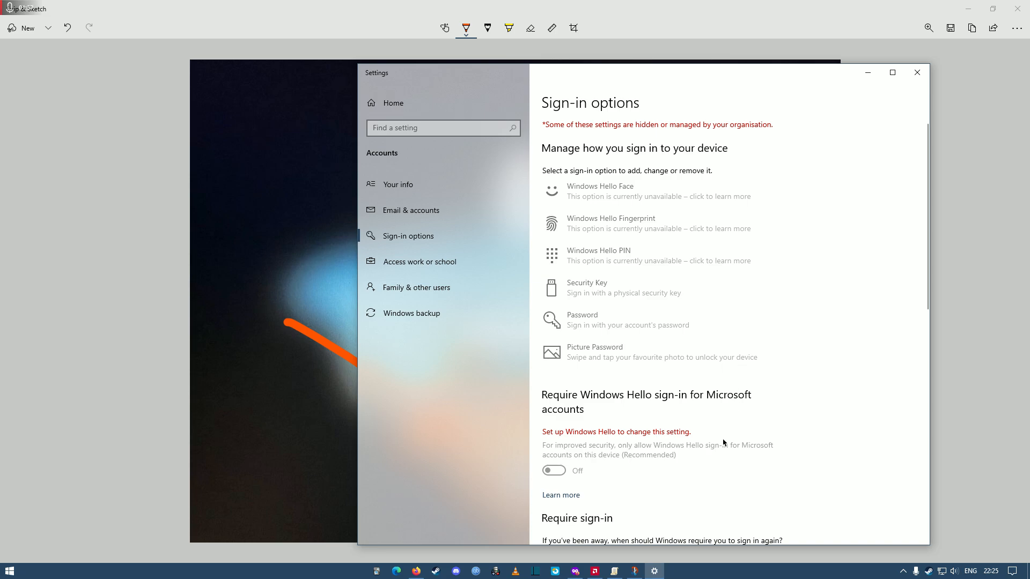
mouse_move(715, 474)
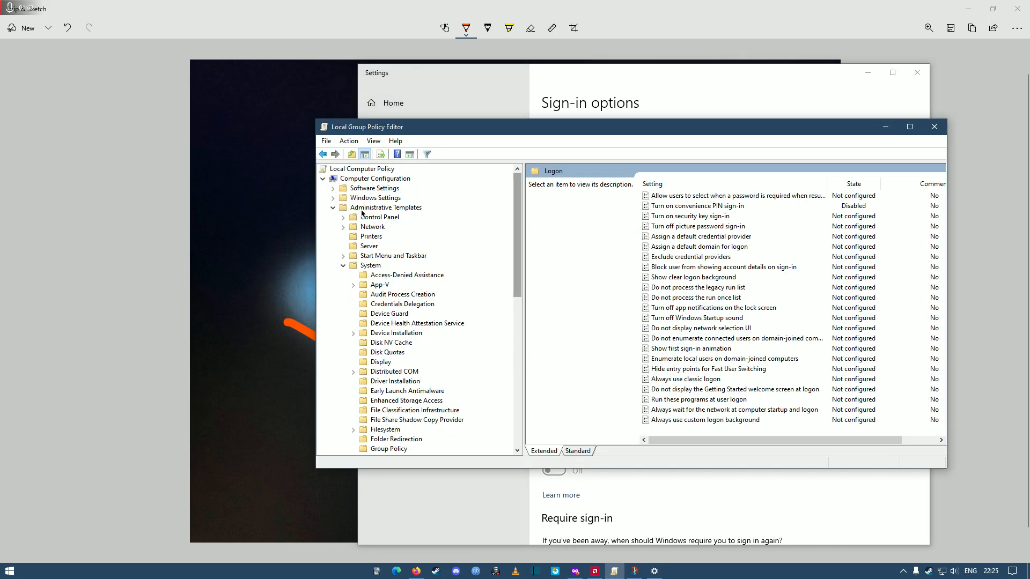
- Disable 'Turn on convenience PIN sign-in' under Administrative Templates > System > Logon, then close the editor
left_click(386, 207)
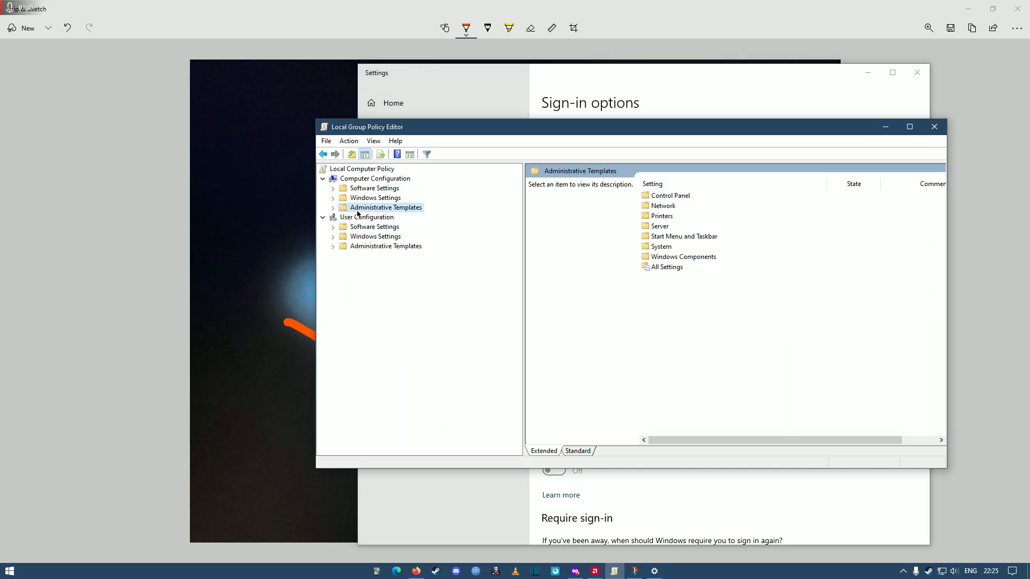
left_click(333, 207)
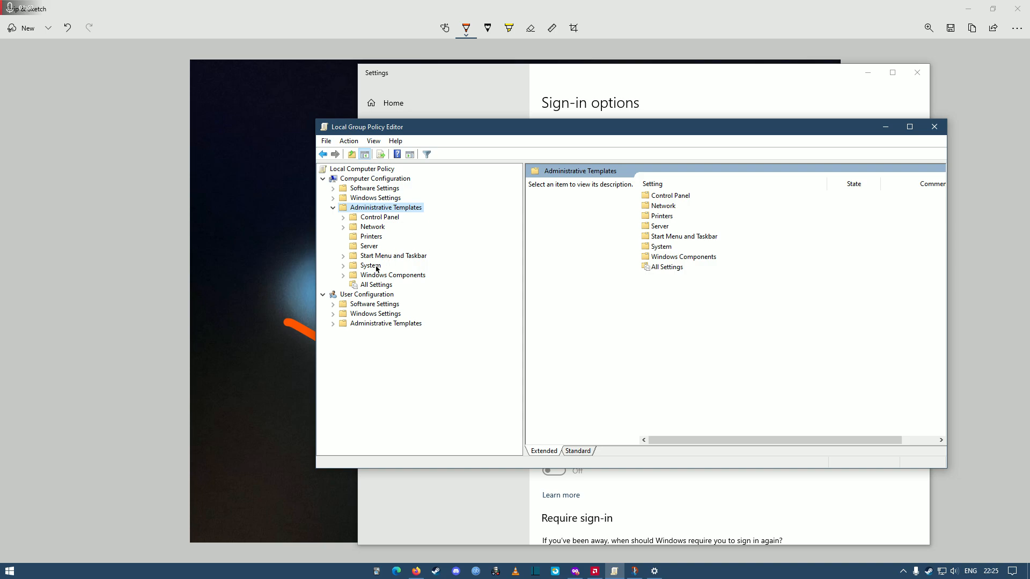
double_click(371, 266)
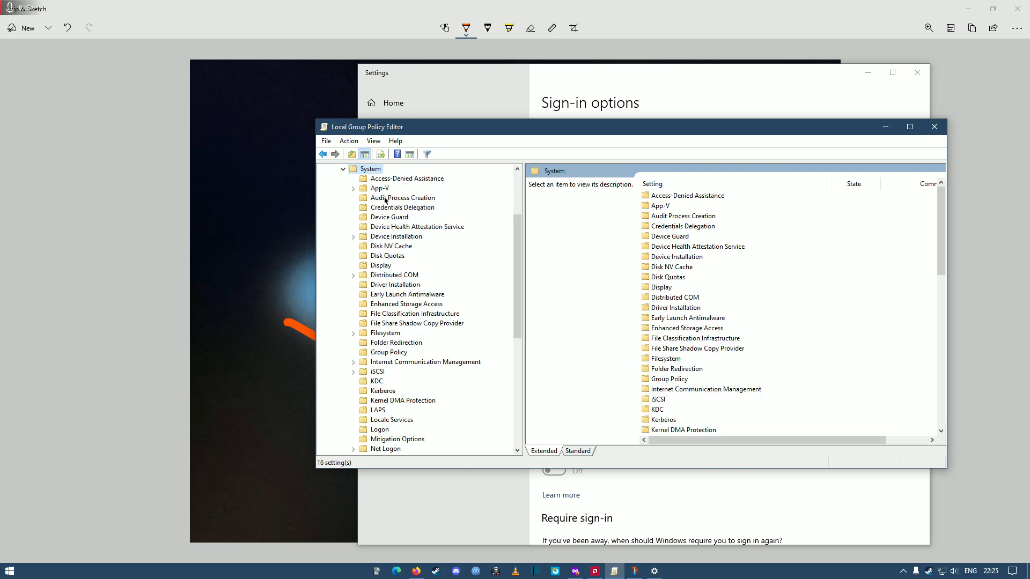
scroll("down", 3)
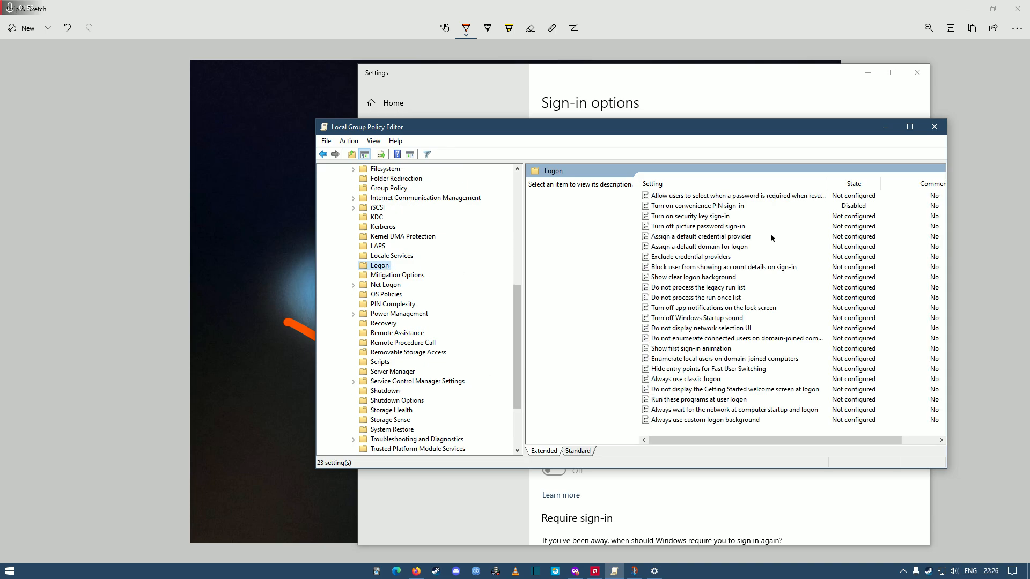
left_click(698, 206)
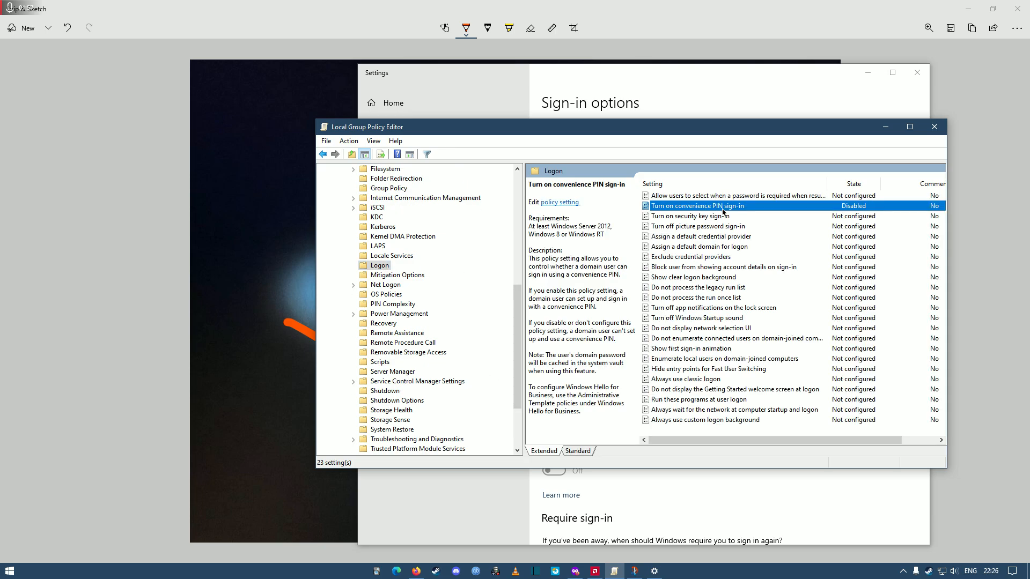
double_click(699, 206)
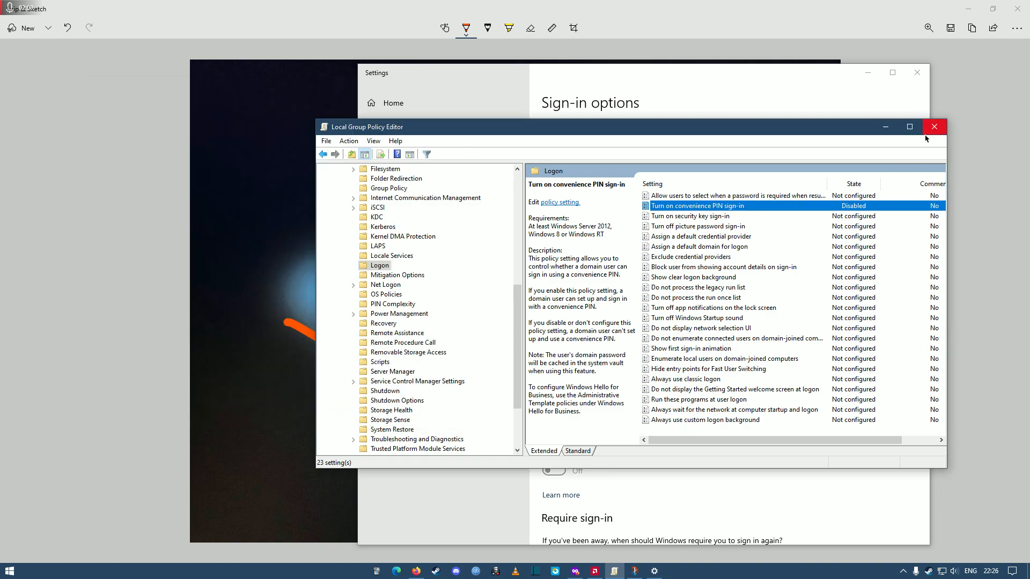
left_click(933, 127)
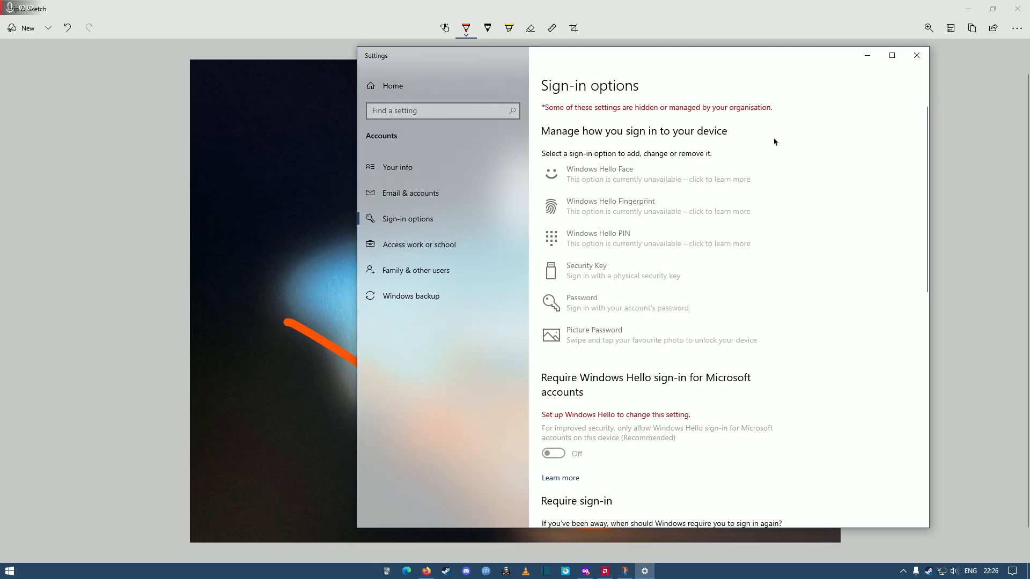
mouse_move(774, 219)
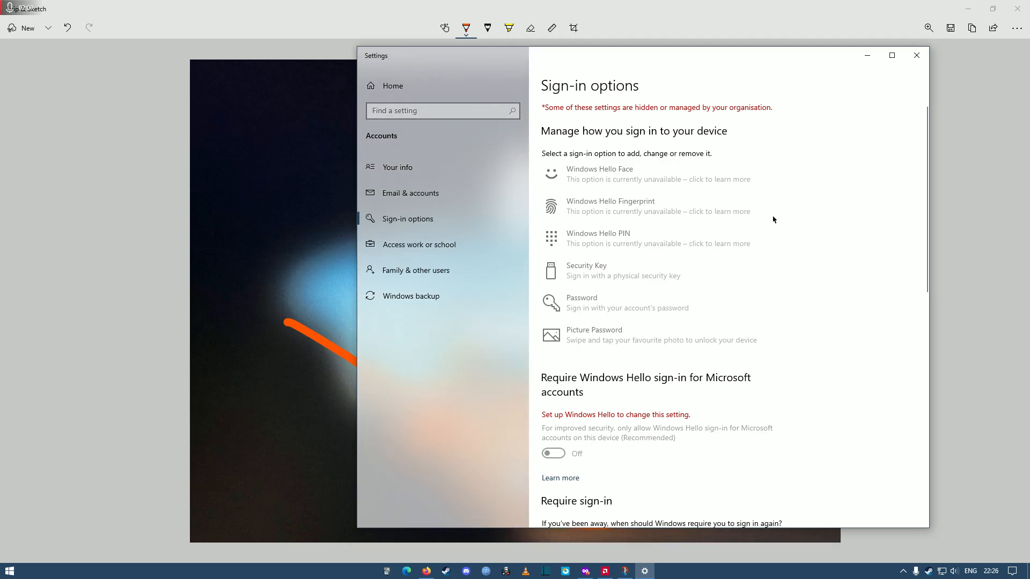
mouse_move(773, 222)
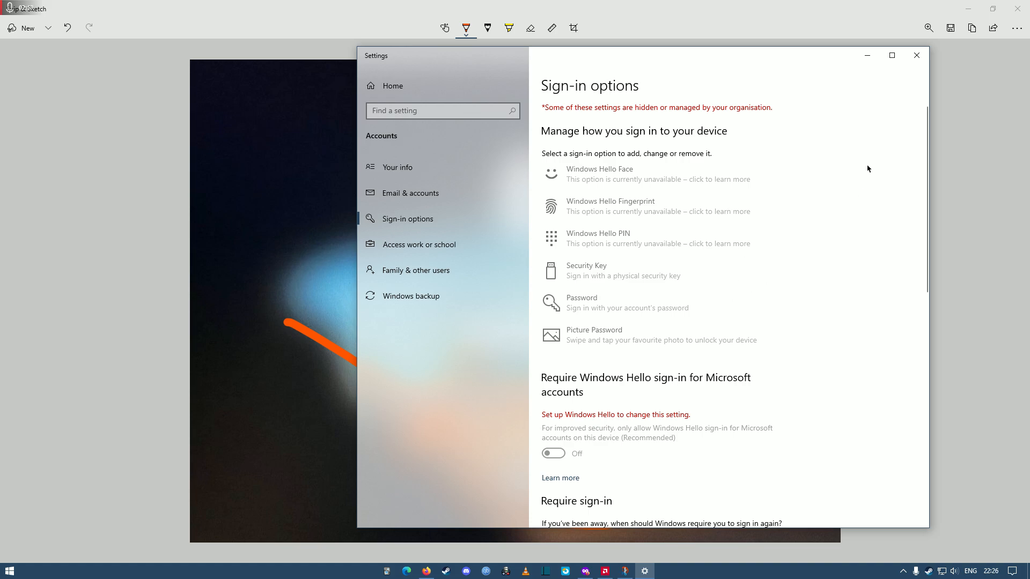
mouse_move(872, 71)
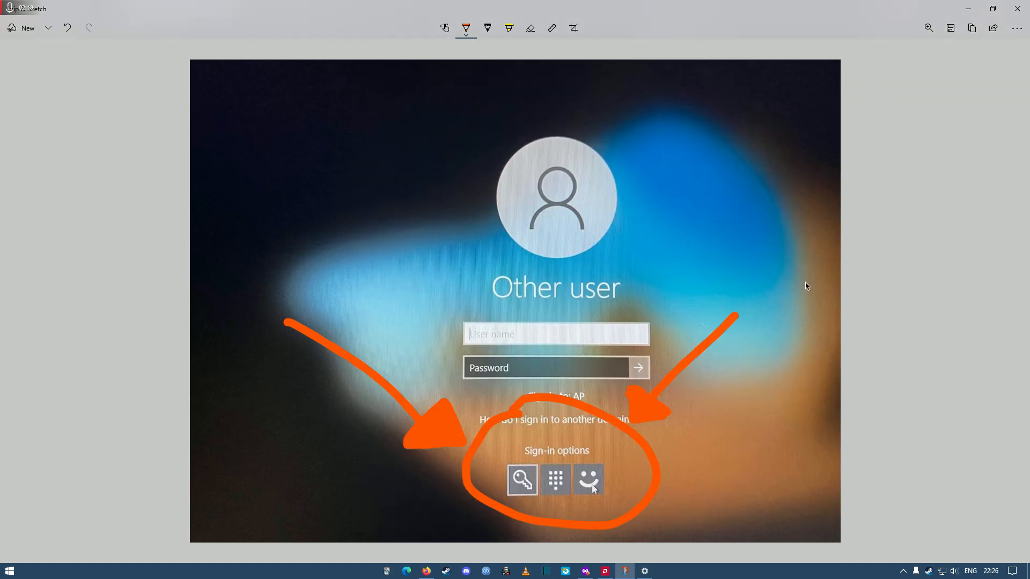
mouse_move(430, 386)
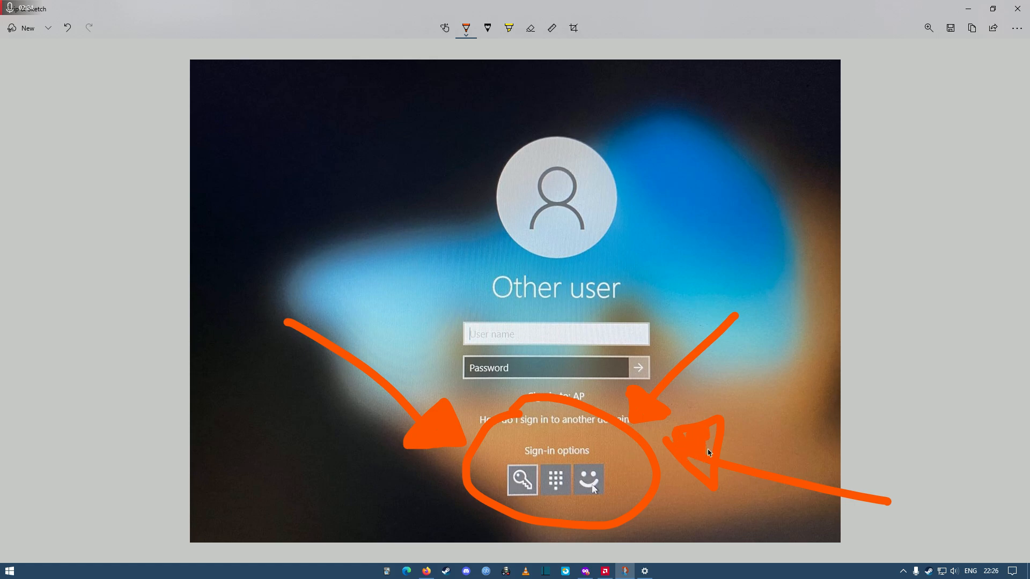
mouse_move(679, 436)
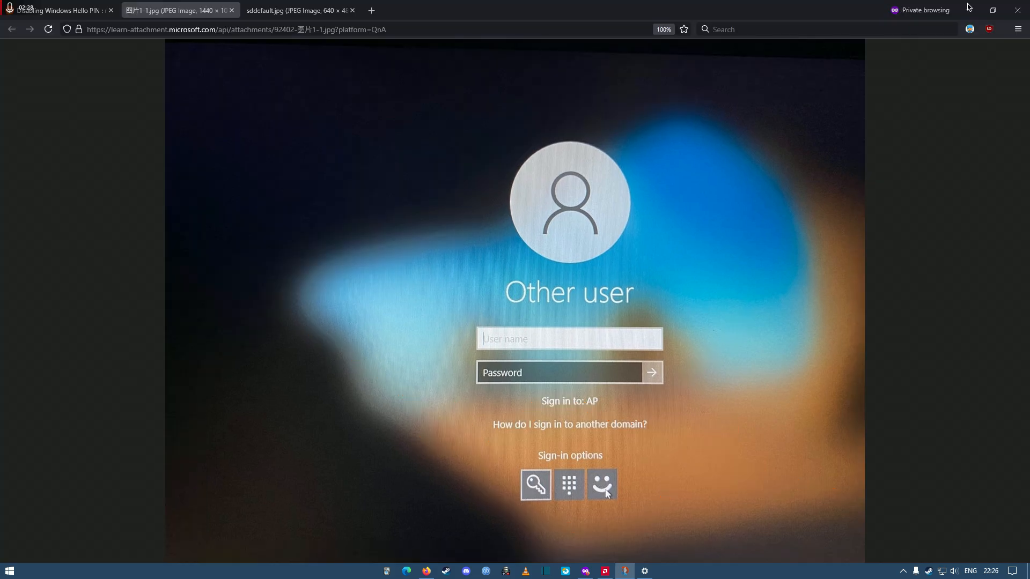
- Select the PowerShell script in the Reddit 'Disabling Windows Hello PIN' thread's comment
left_click(59, 10)
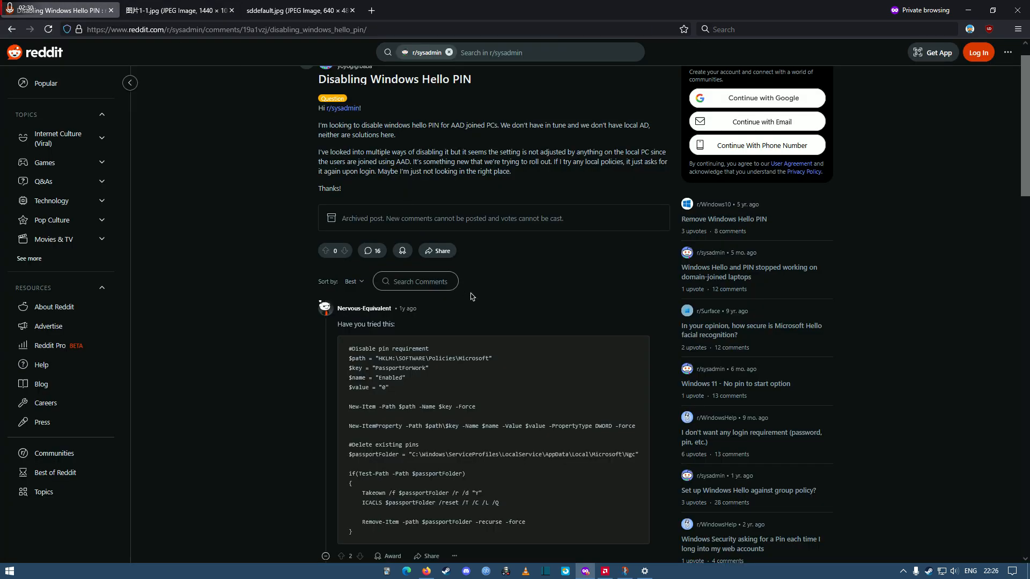
scroll("down", 3)
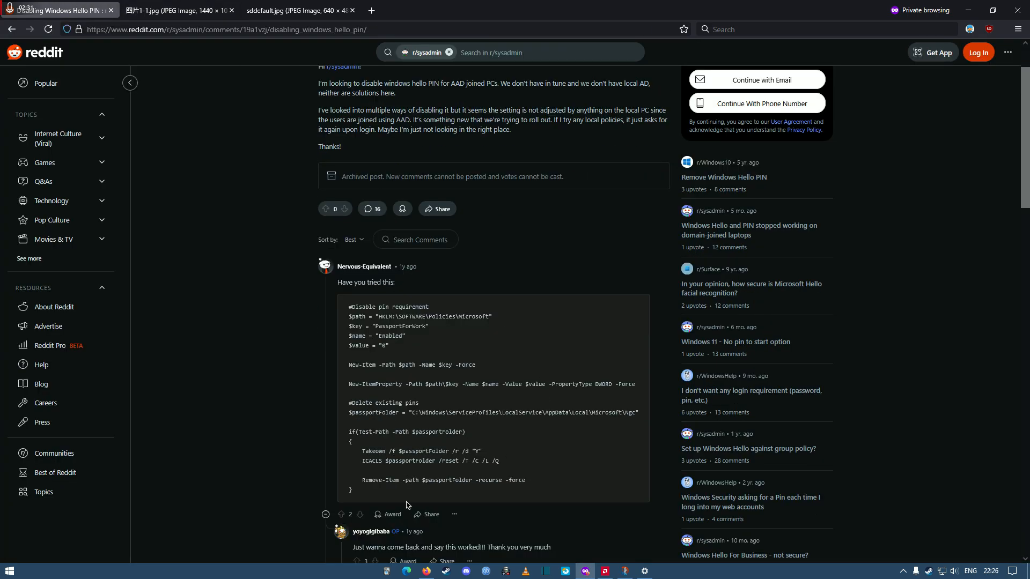
left_click_drag(352, 307, 352, 490)
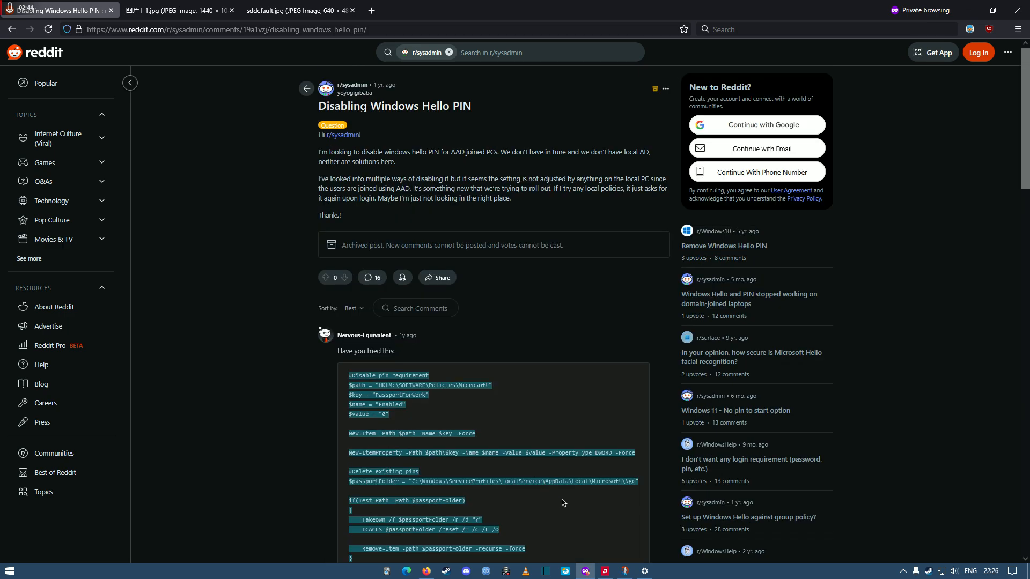
scroll("down", 3)
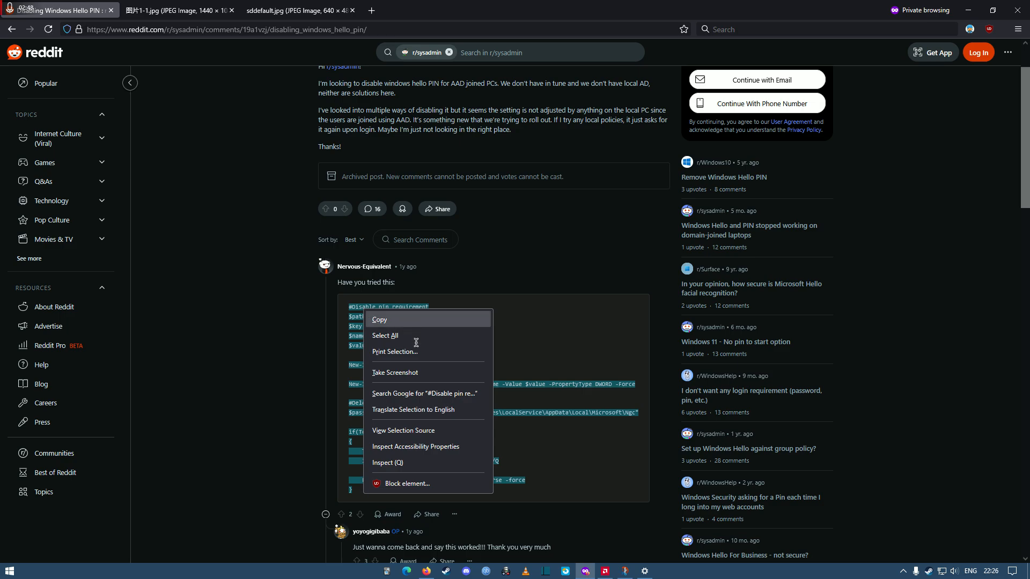
- Copy the PIN-disabling script, run it in an administrator PowerShell window, then close it
left_click(9, 570)
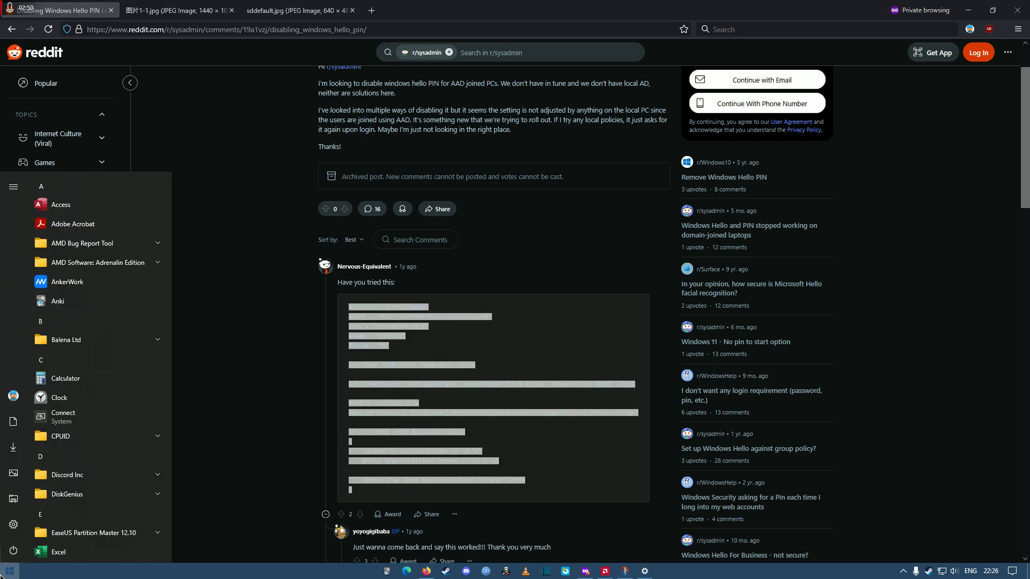
type("powershell")
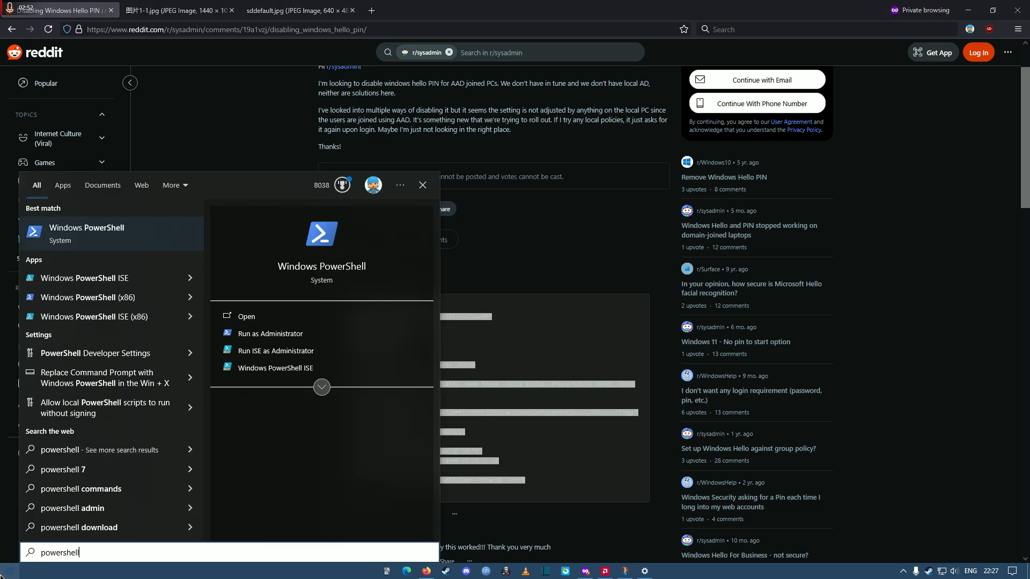
left_click(246, 316)
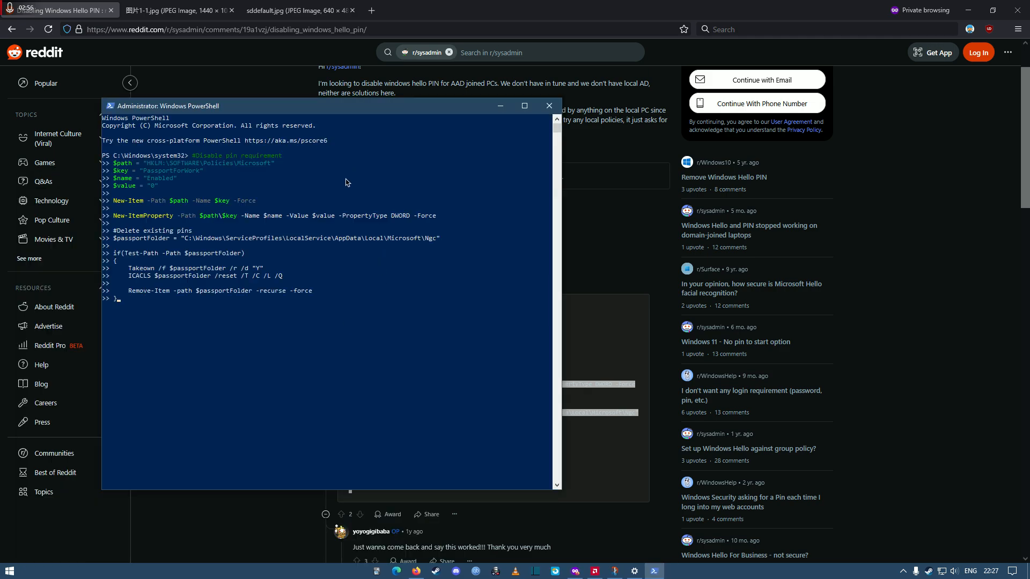
left_click_drag(161, 105, 194, 99)
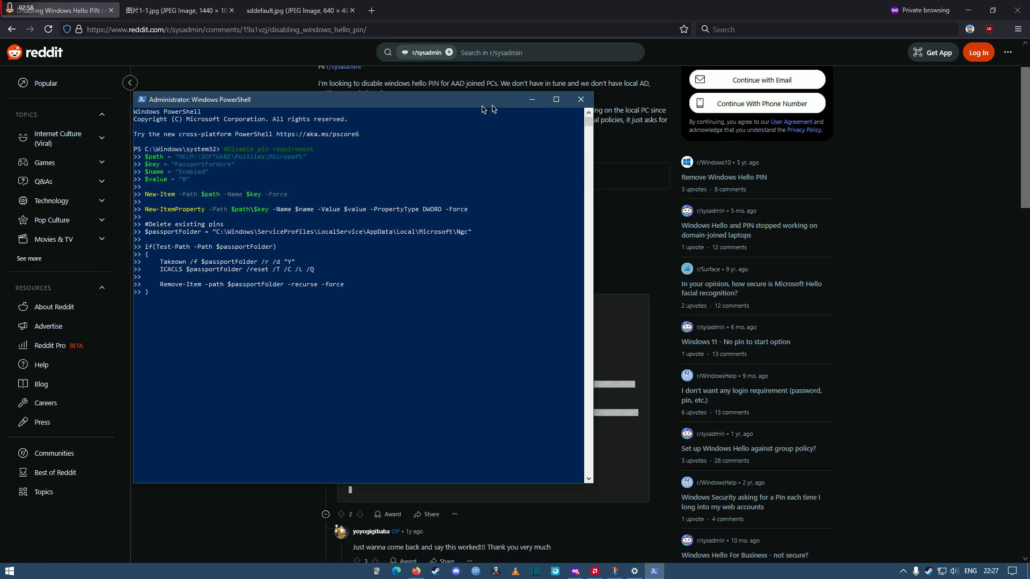
left_click(580, 99)
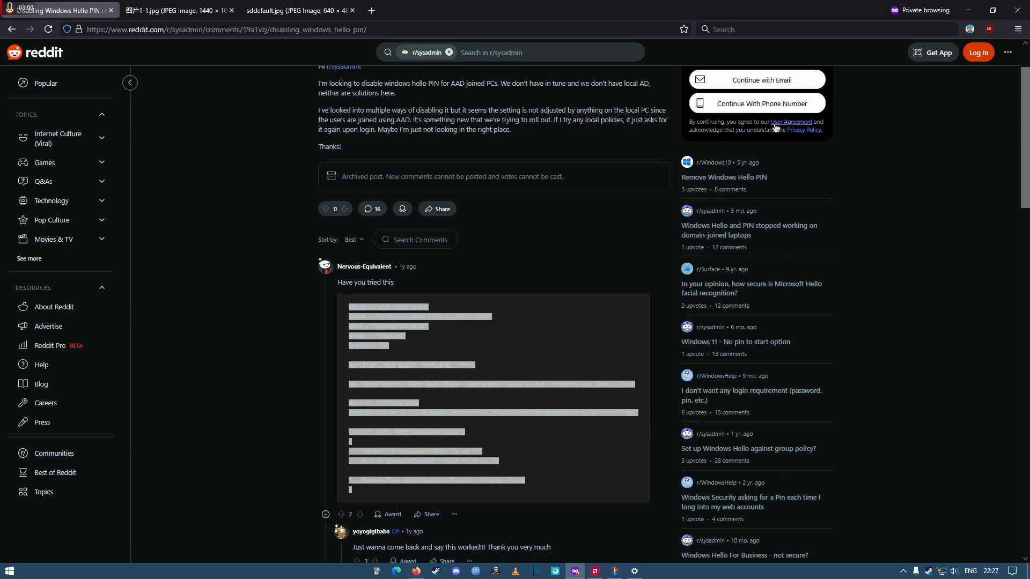
mouse_move(296, 9)
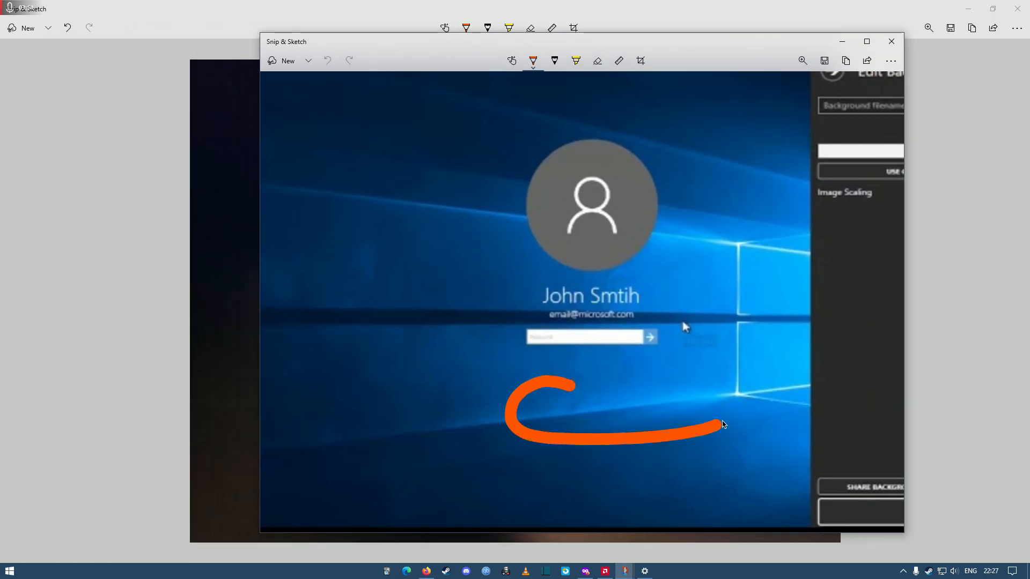
- Circle the area below the password box and add arrows from lower left and right
left_click_drag(394, 293, 463, 352)
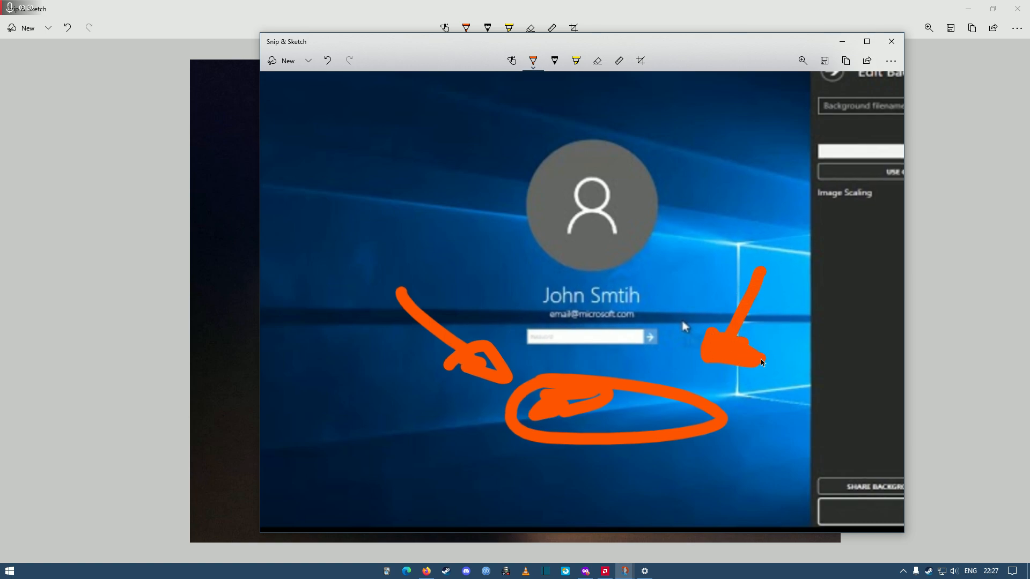
left_click_drag(387, 506, 474, 427)
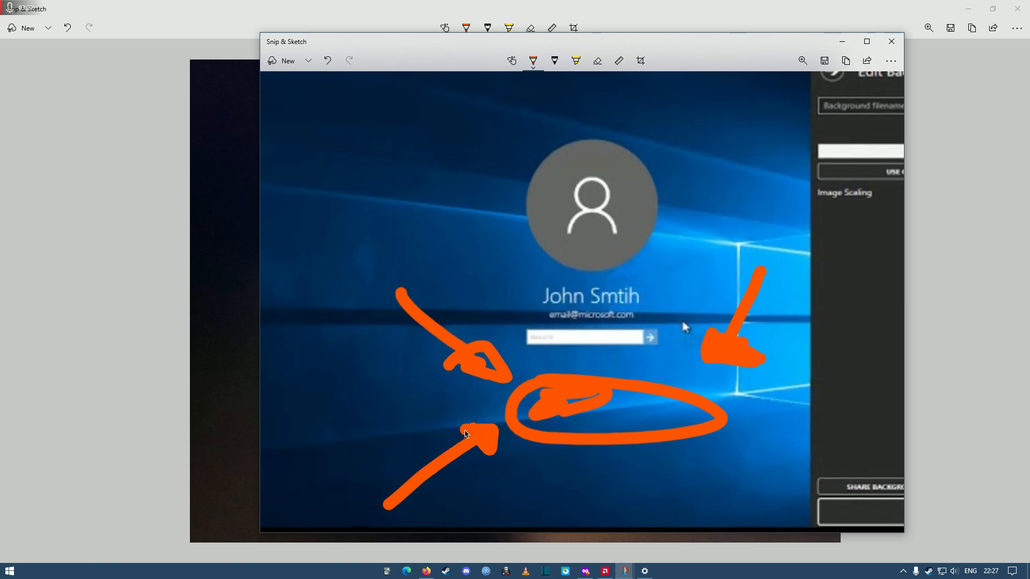
left_click_drag(788, 506, 729, 453)
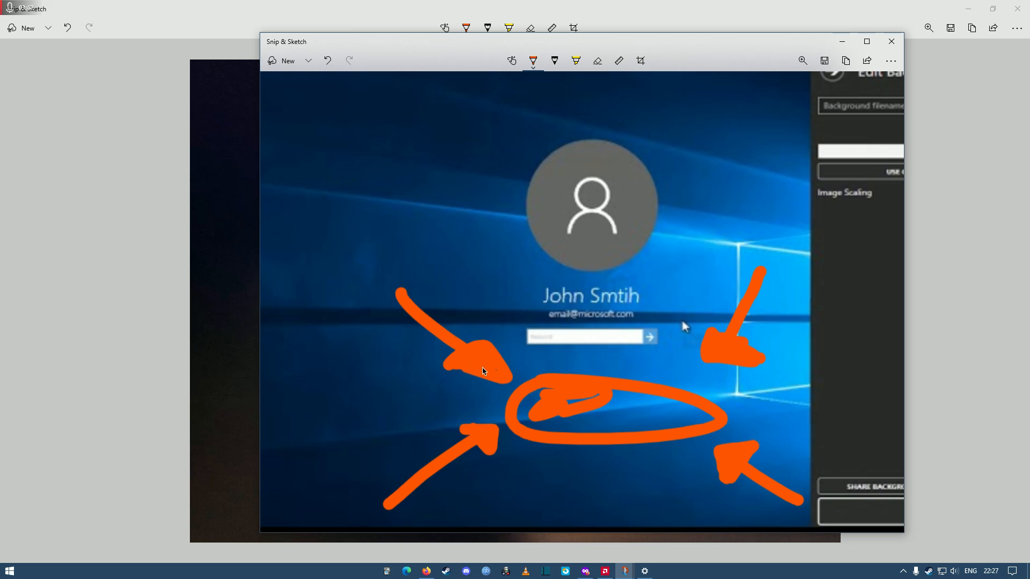
mouse_move(677, 534)
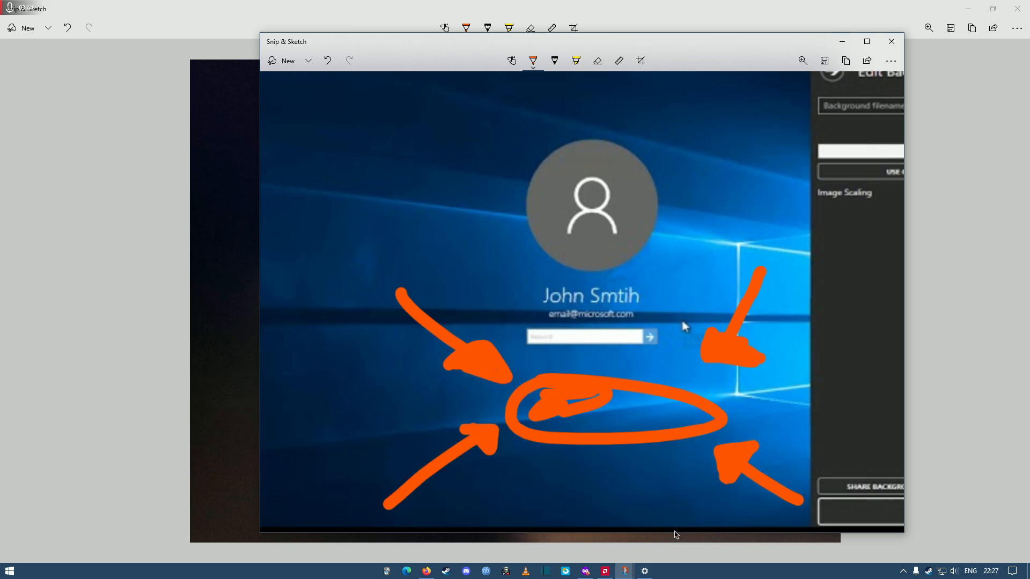
mouse_move(743, 465)
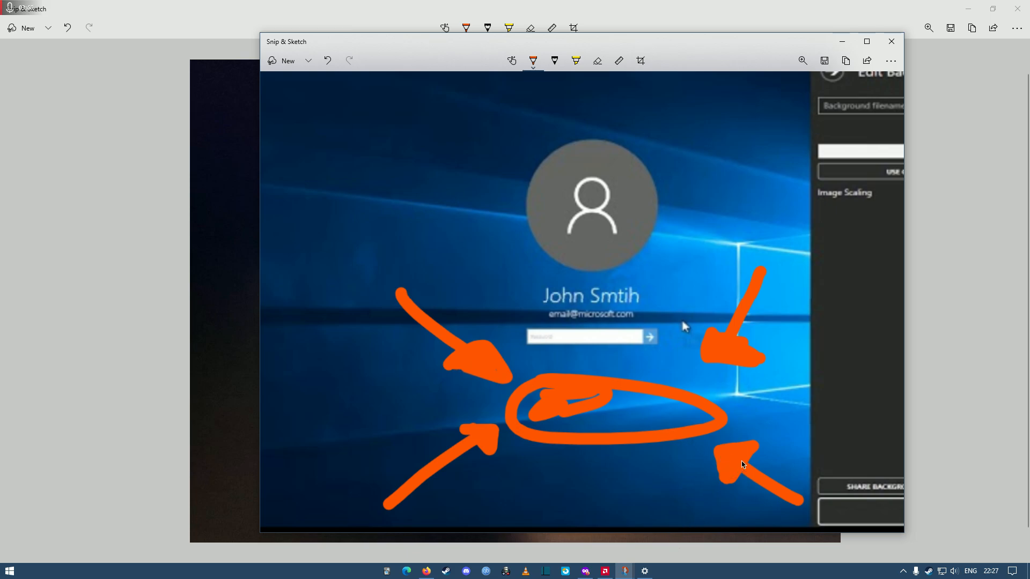
mouse_move(721, 457)
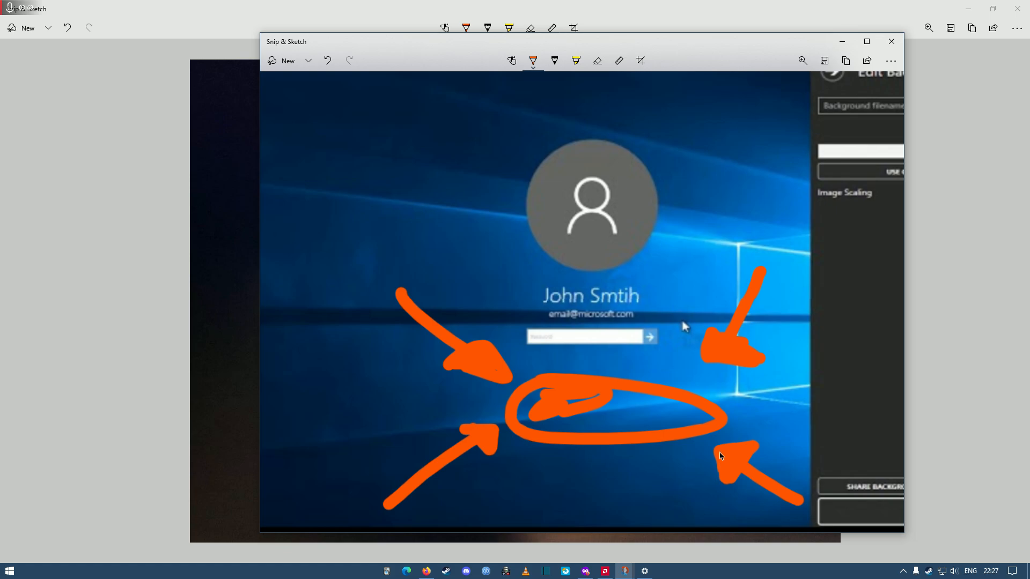